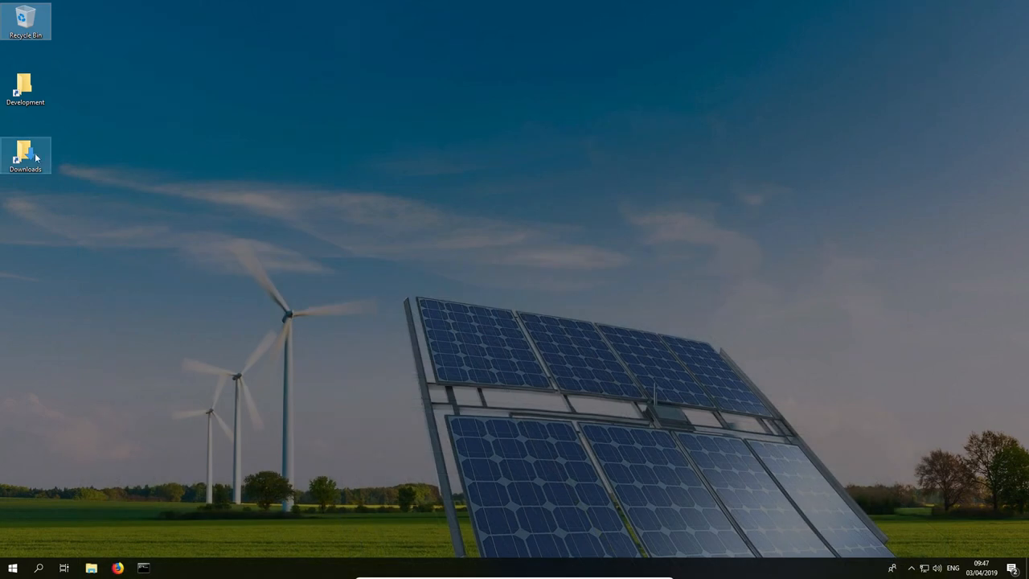
# Extract the pymedeas_models_0.3.0 zip from Downloads into Development and open the extracted folder
pyautogui.doubleClick(25, 151)
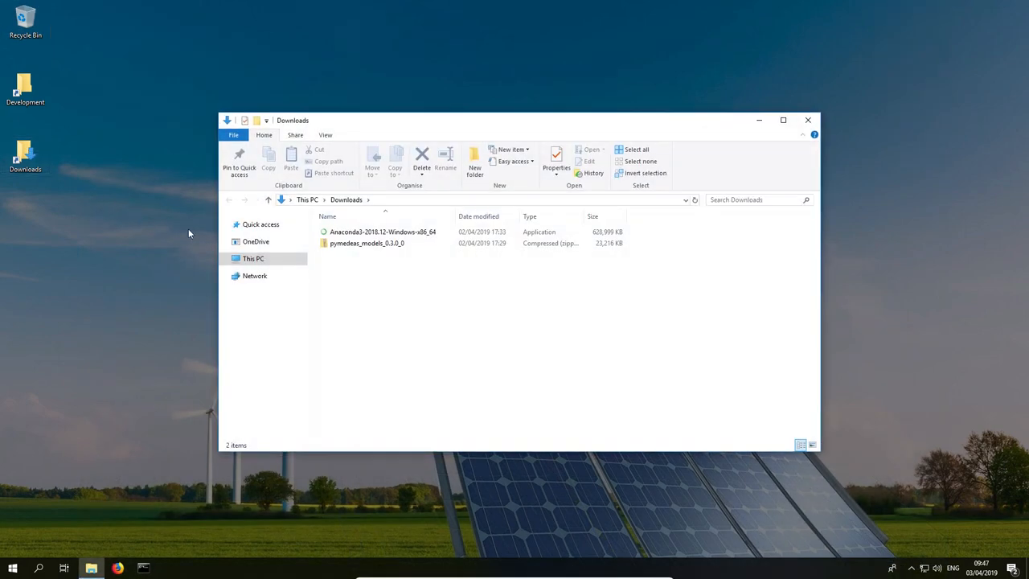
pyautogui.rightClick(365, 243)
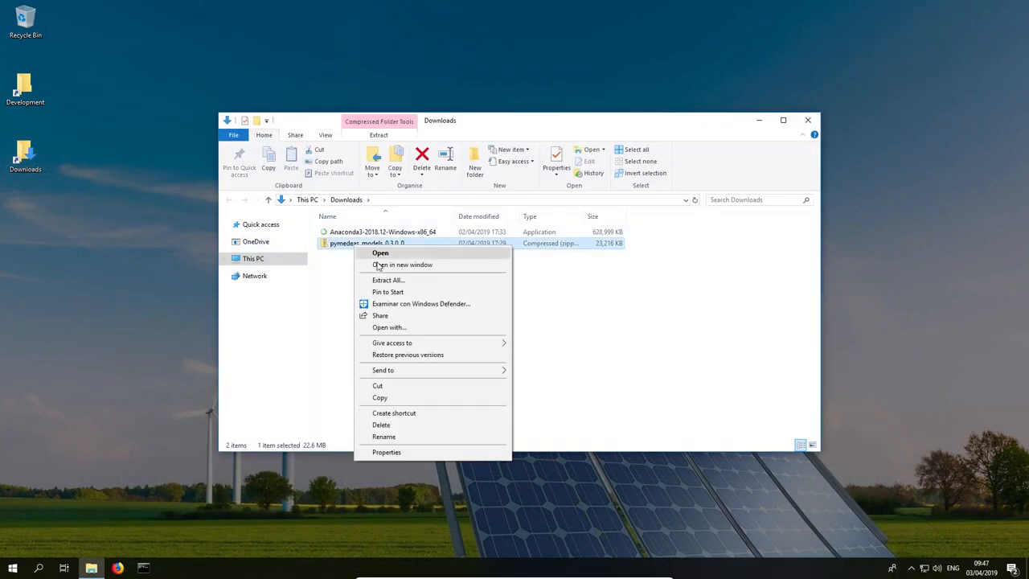
pyautogui.click(388, 280)
pyautogui.write('C:\\Users\\roger\\Deve')
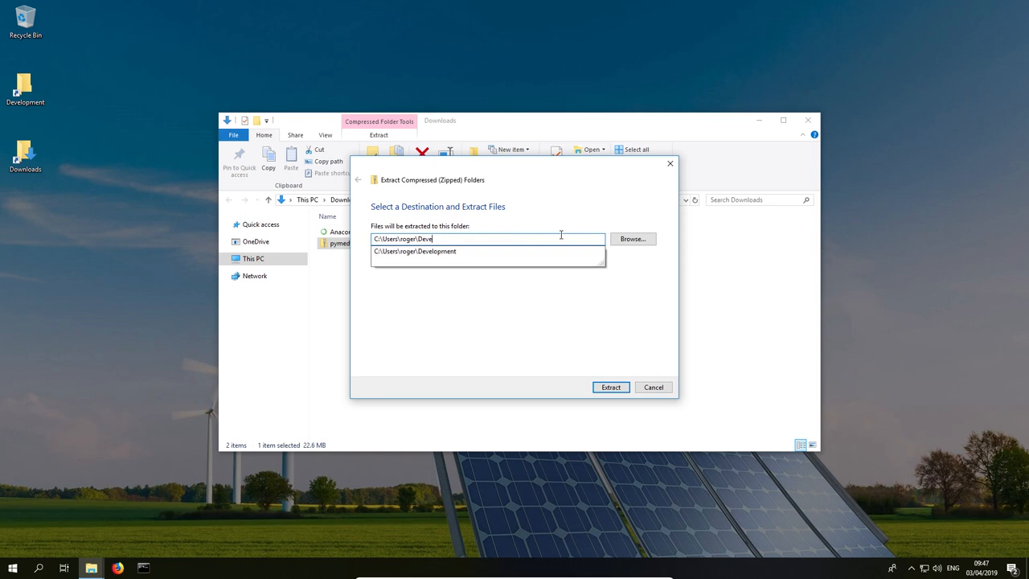
pyautogui.click(432, 251)
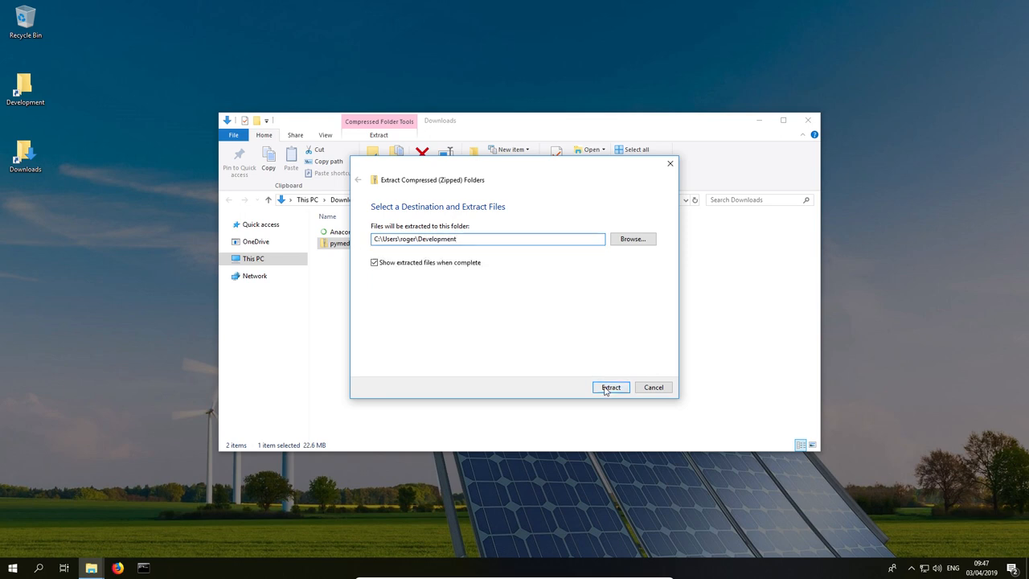
pyautogui.click(611, 387)
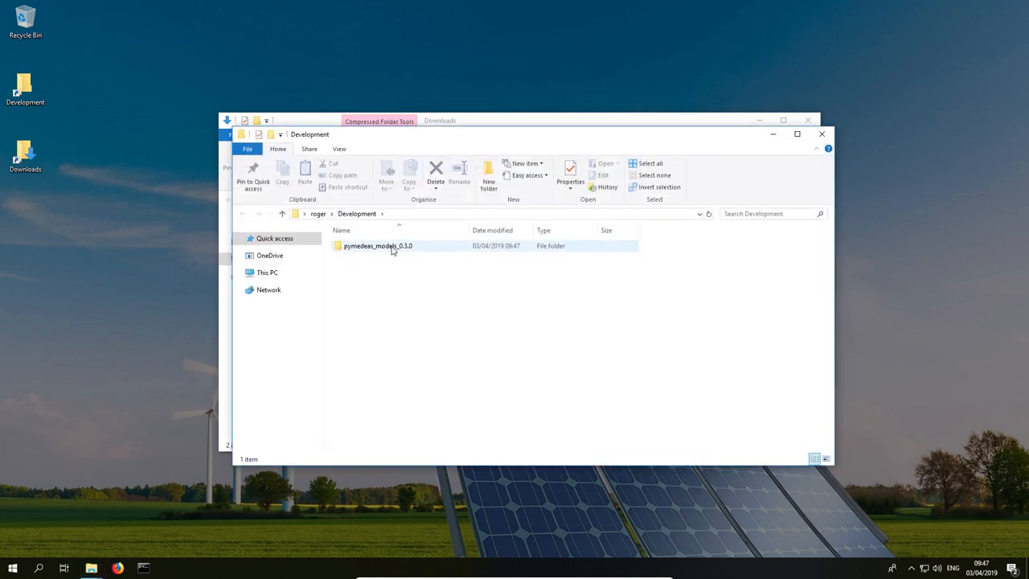
pyautogui.doubleClick(378, 245)
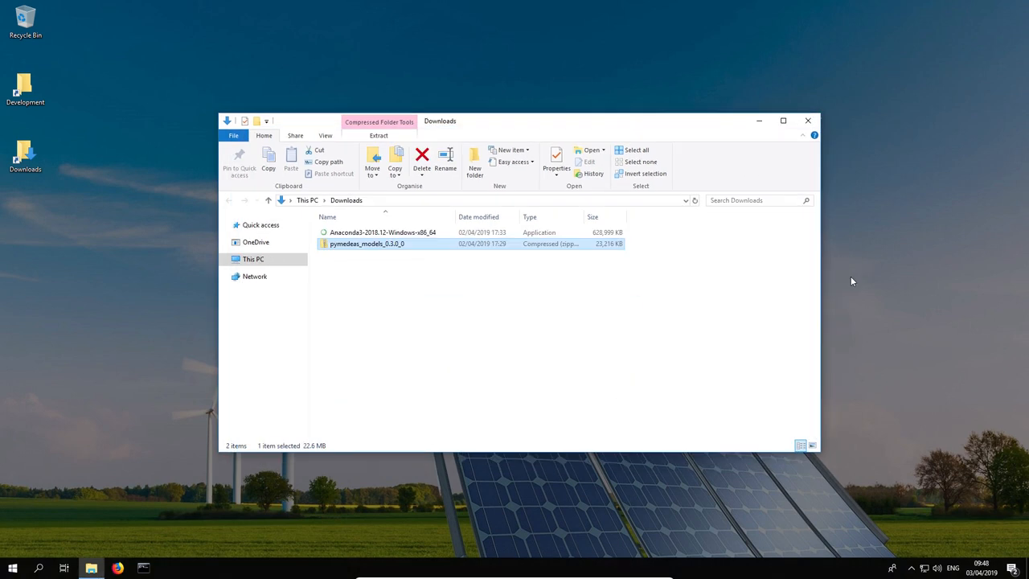
# Install Anaconda3 to its default location, then close the Downloads window
pyautogui.click(391, 232)
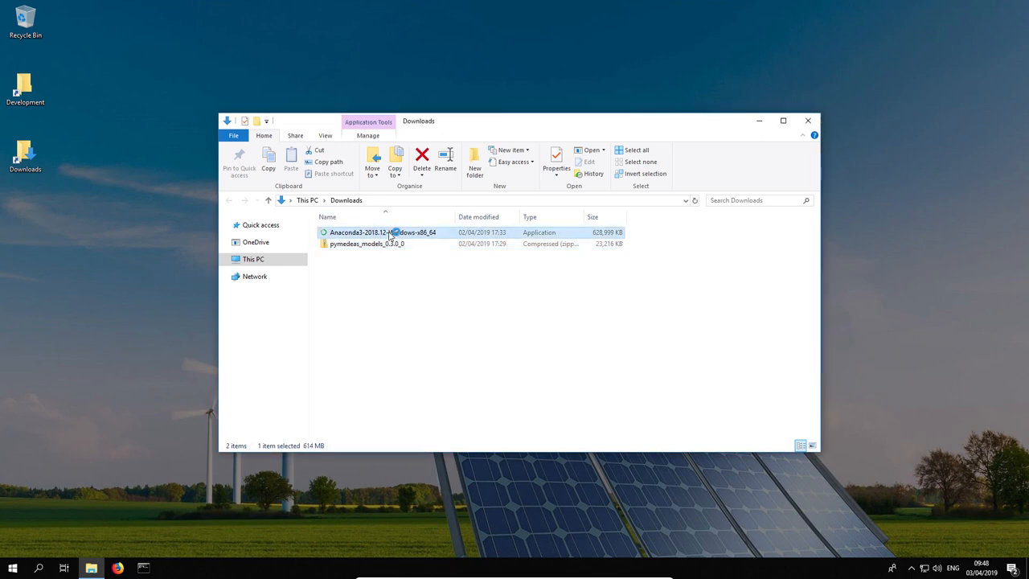
pyautogui.doubleClick(383, 232)
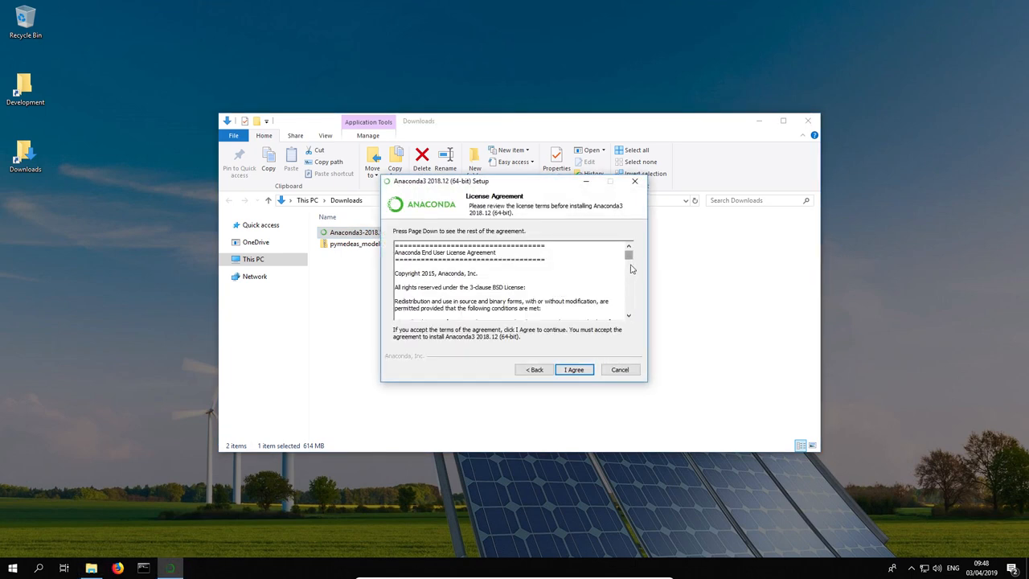
pyautogui.click(574, 370)
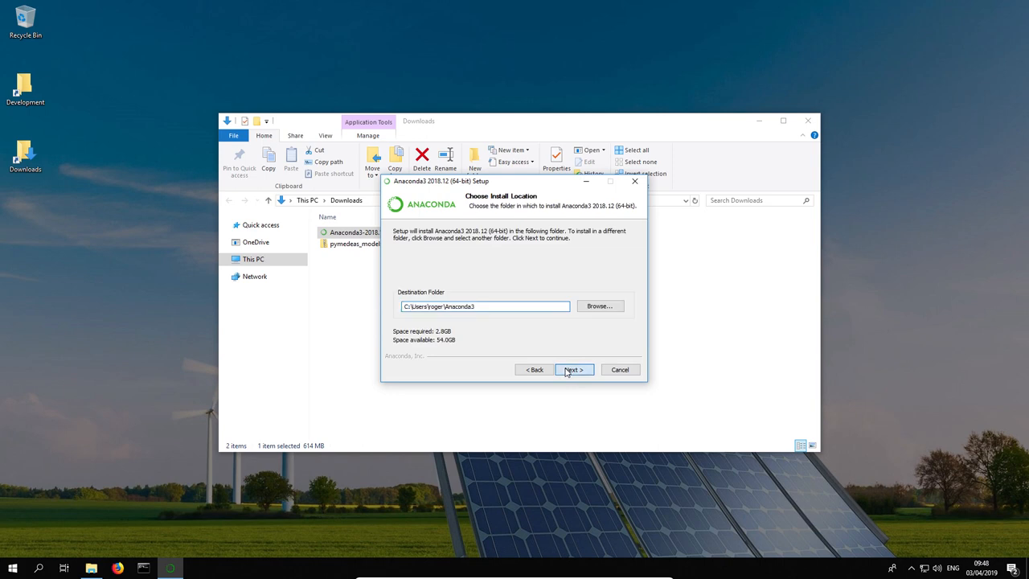
pyautogui.click(575, 369)
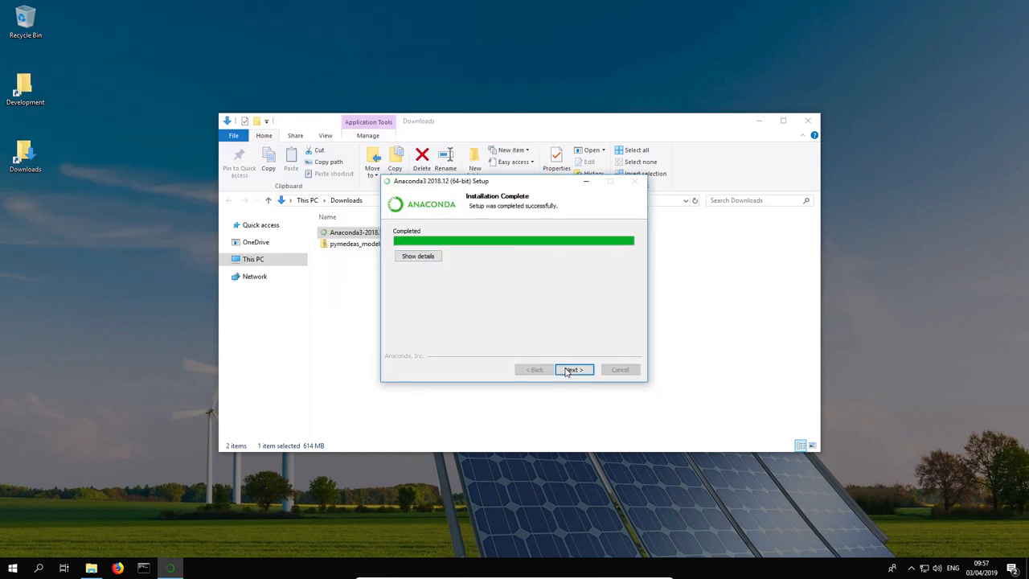
pyautogui.click(574, 369)
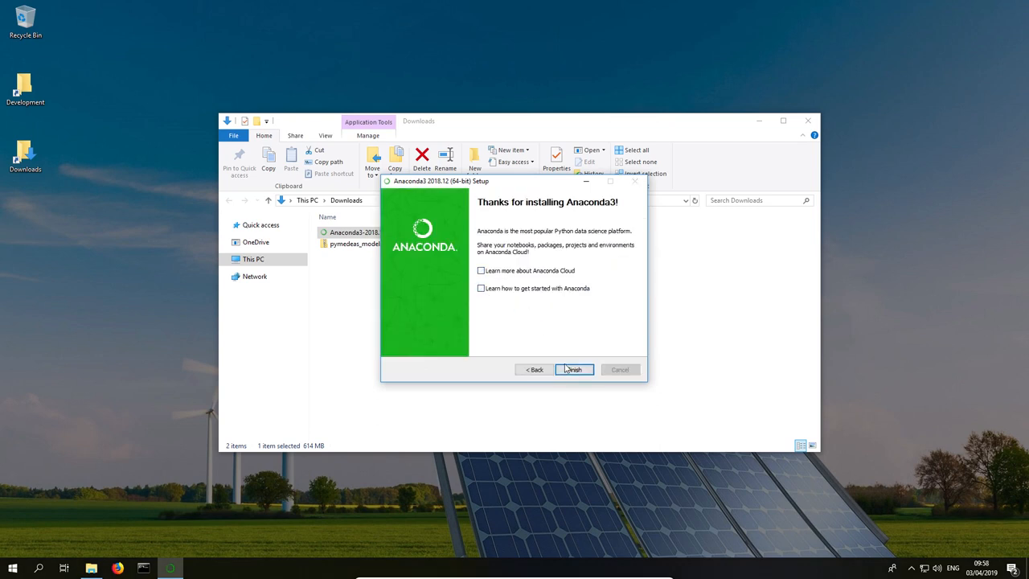
pyautogui.click(575, 370)
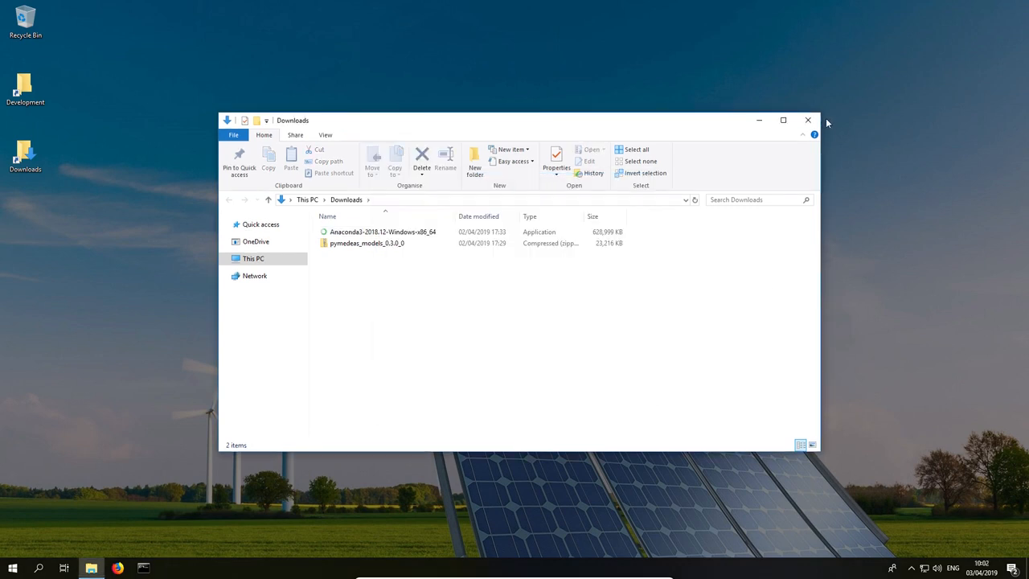
pyautogui.click(807, 119)
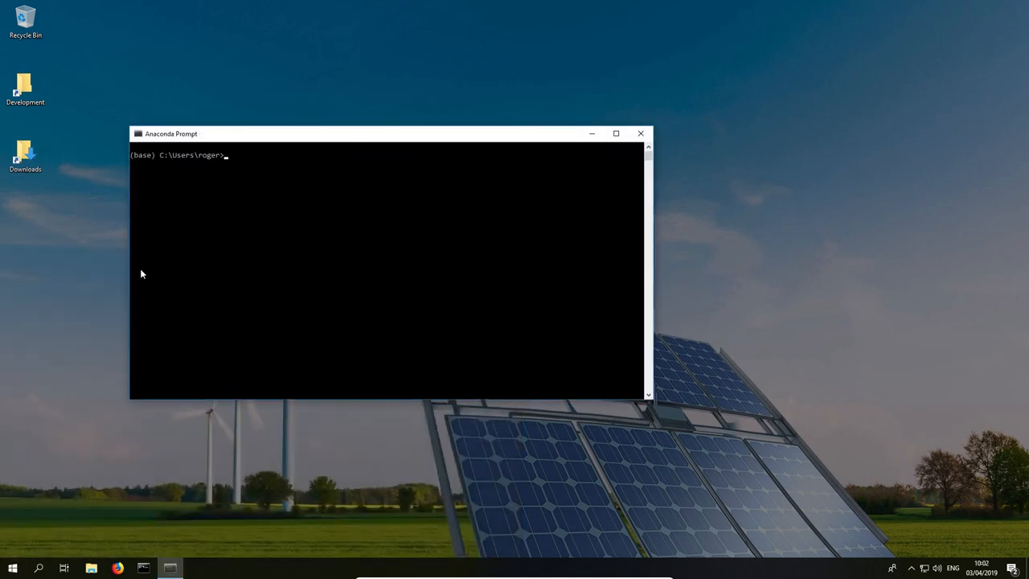
# Run 'pip install pipenv', then cd into Development\pymedeas_models_0.3.0
pyautogui.write('pip')
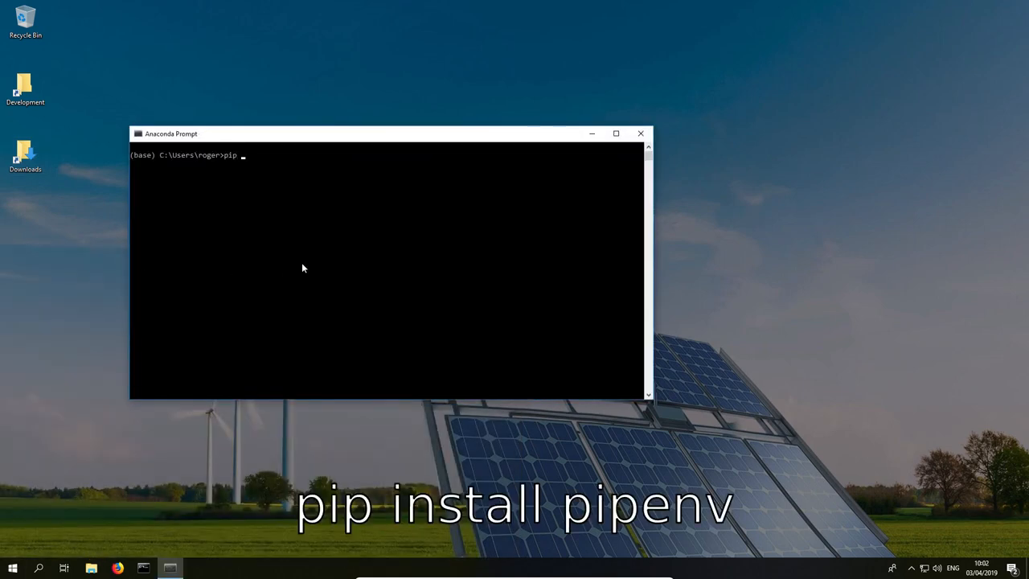
pyautogui.write('install pipenv')
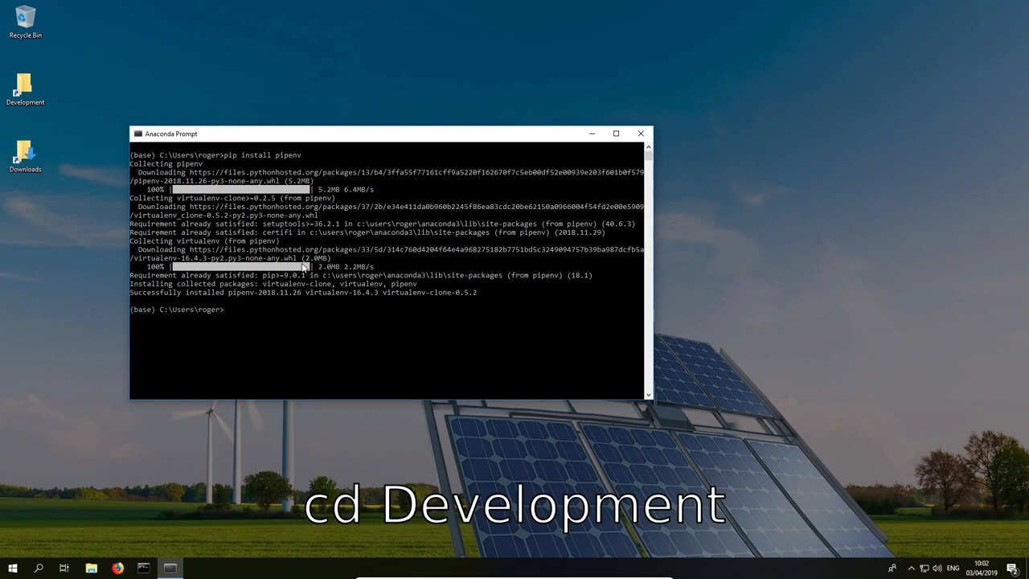
pyautogui.write('cd Development')
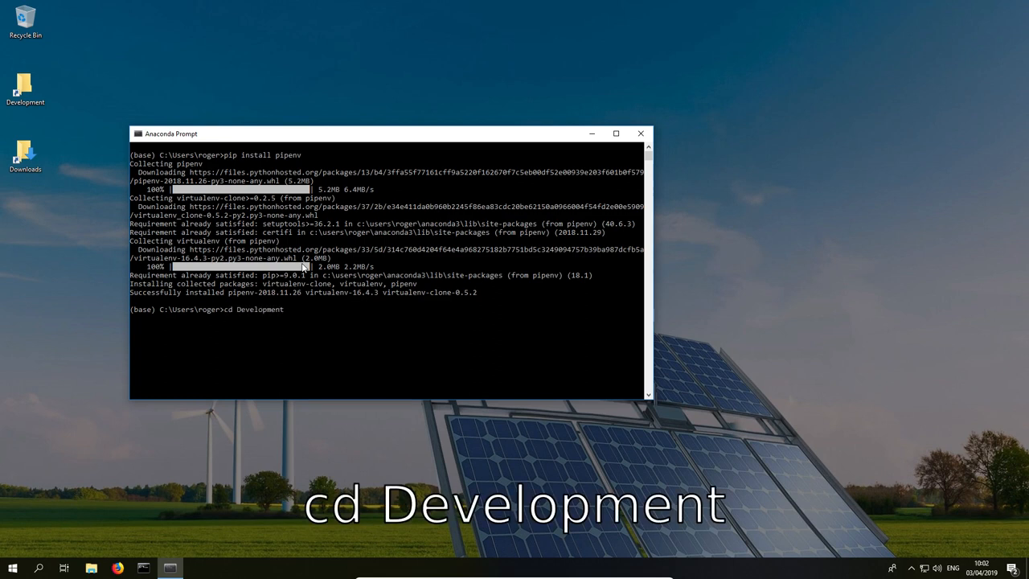
pyautogui.write('cd pymedeas_models_0.3.0')
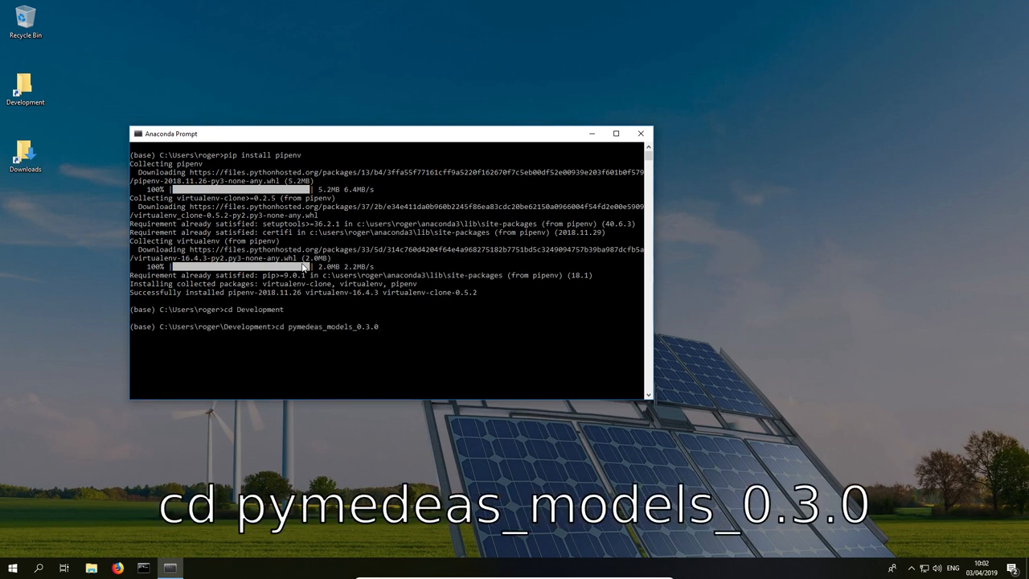
pyautogui.write('pipe')
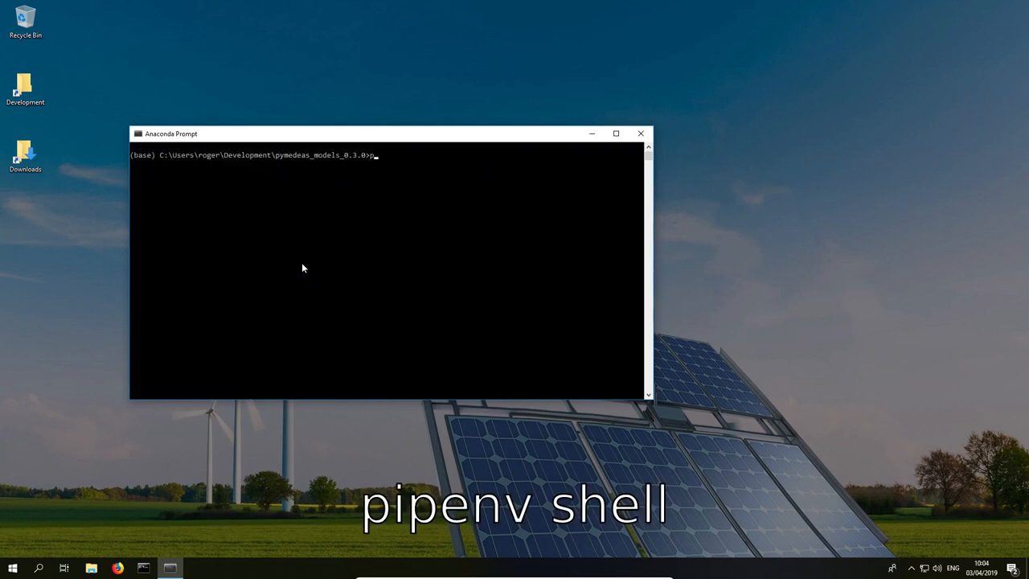
# Activate 'pipenv shell' and run 'python run.py -s' to start the BAU simulation
pyautogui.write('ipenv shell')
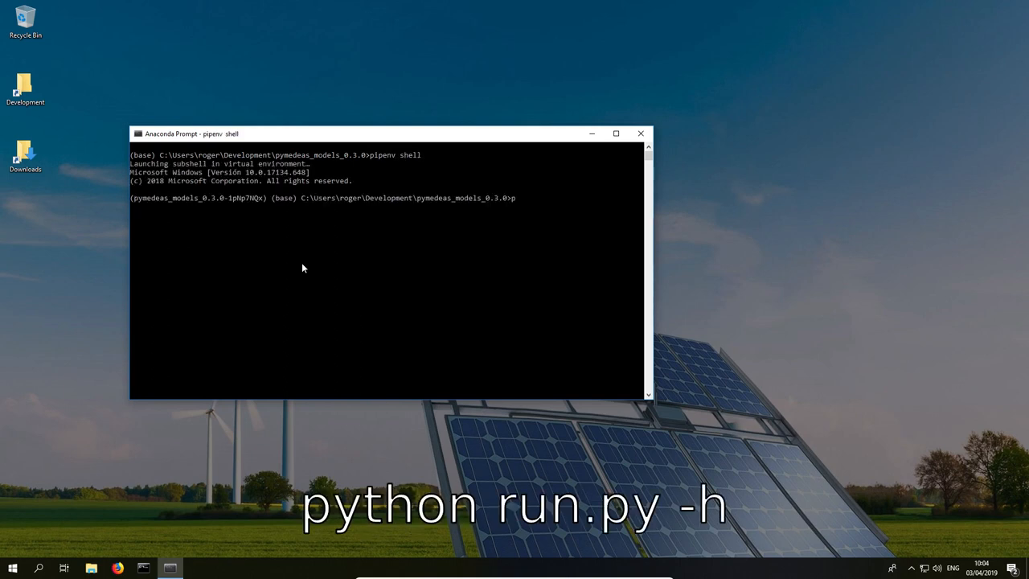
pyautogui.write('ython run.py -s')
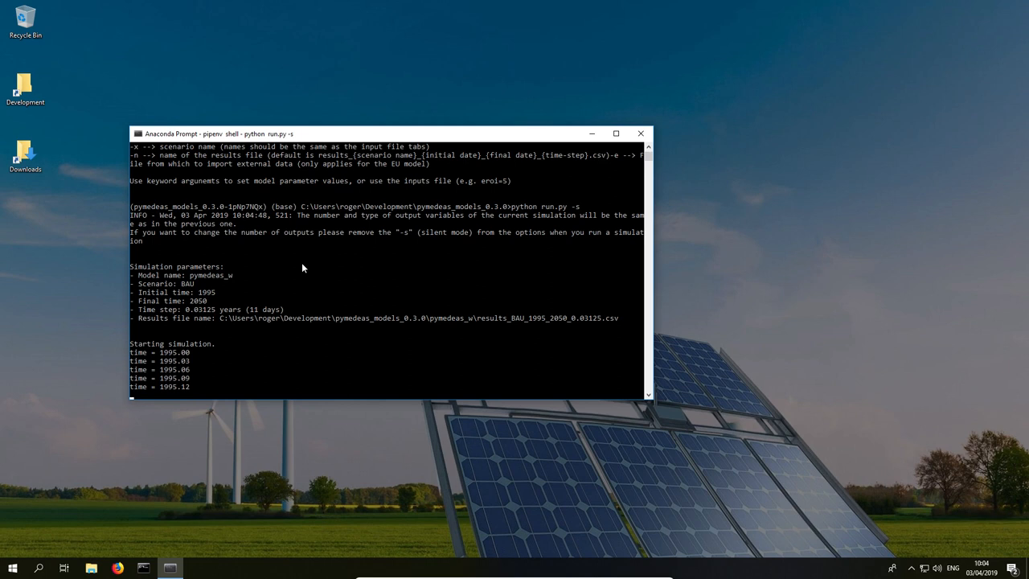
pyautogui.scroll(-3)
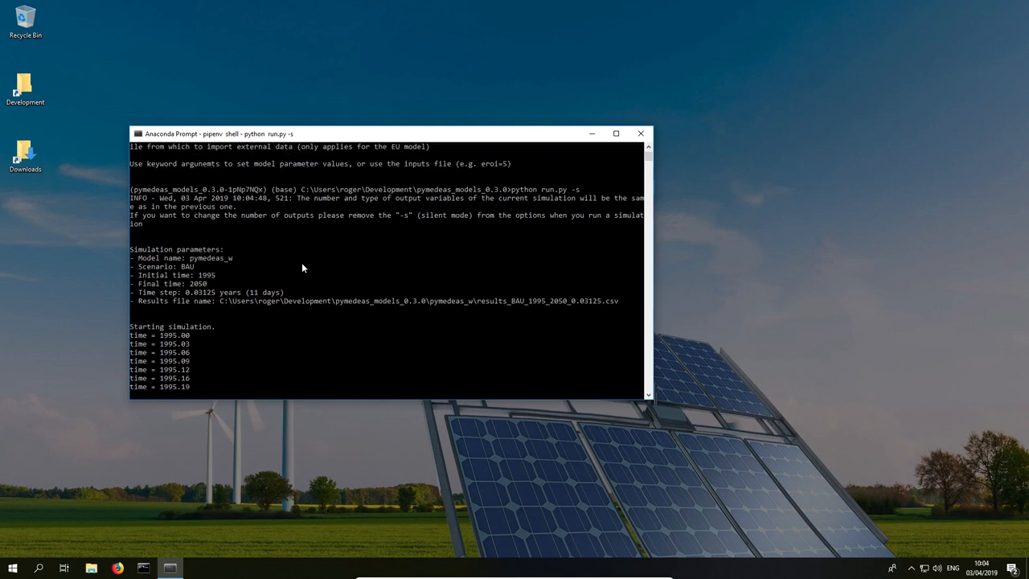